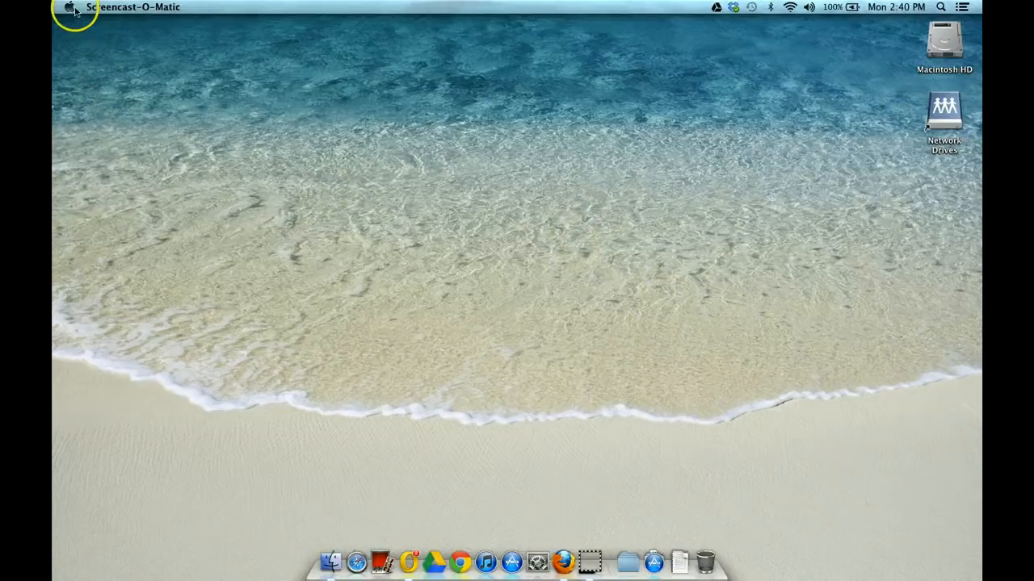
Step: Open System Preferences from the Apple menu
left_click(69, 7)
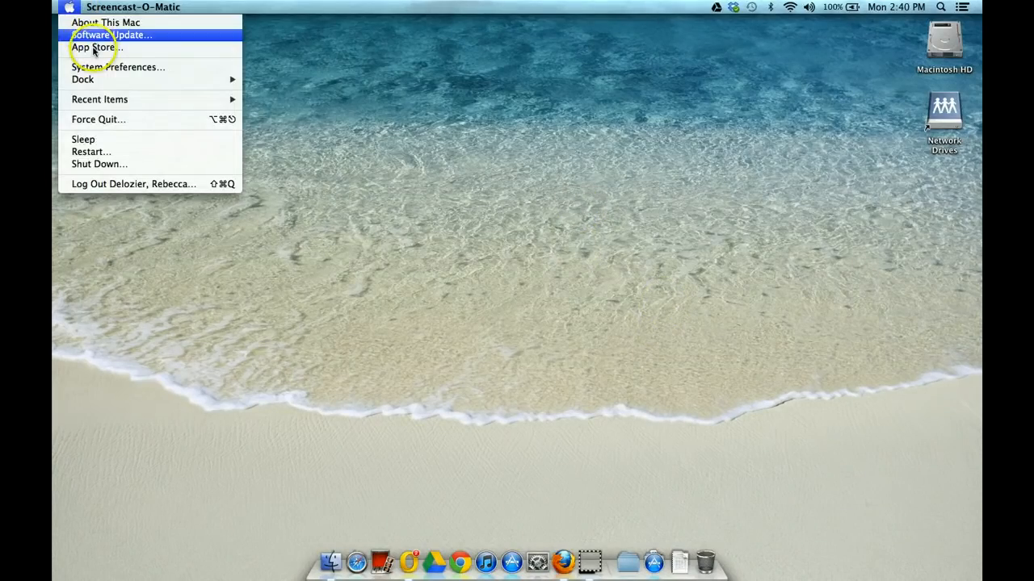
mouse_move(118, 67)
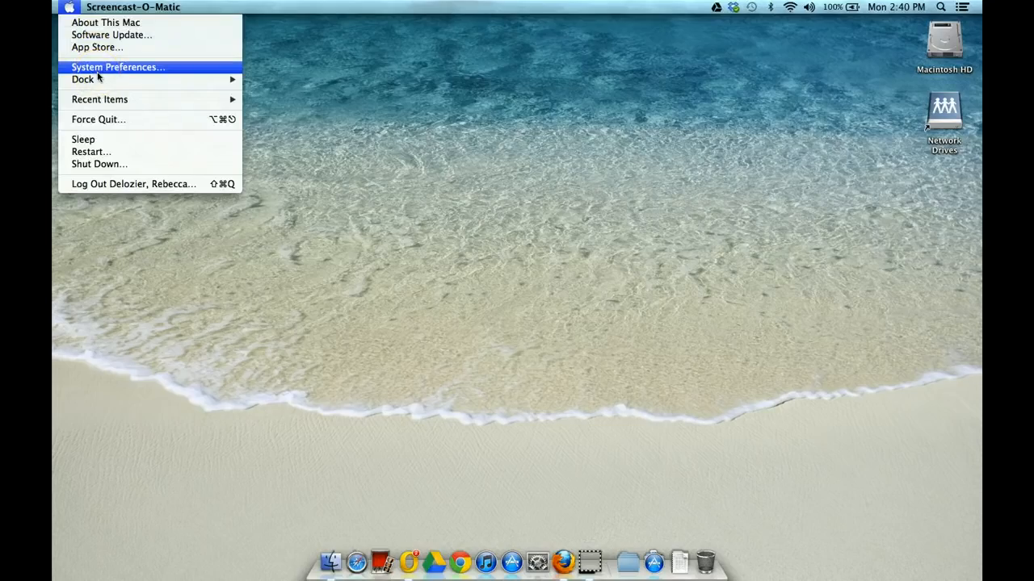
left_click(117, 67)
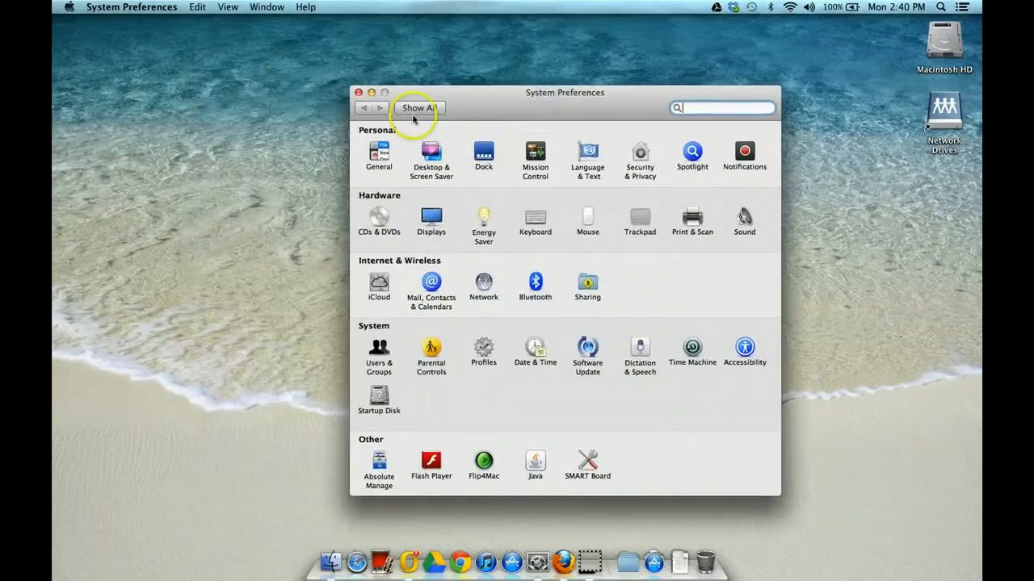
mouse_move(692, 220)
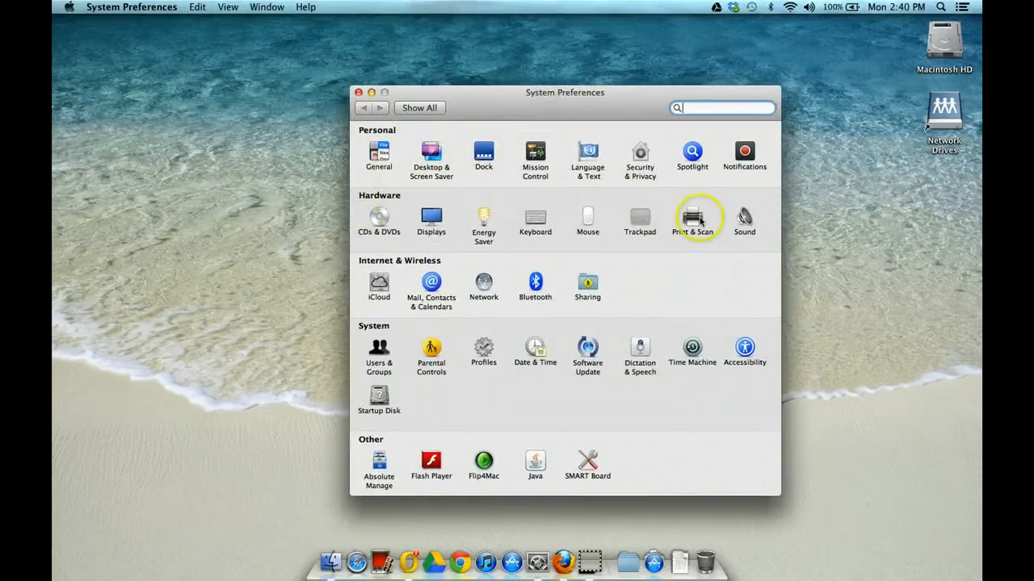
Step: Show the Print & Scan pane listing the LHS-PRINT-lhs_d125_dell5310 printer
left_click(691, 219)
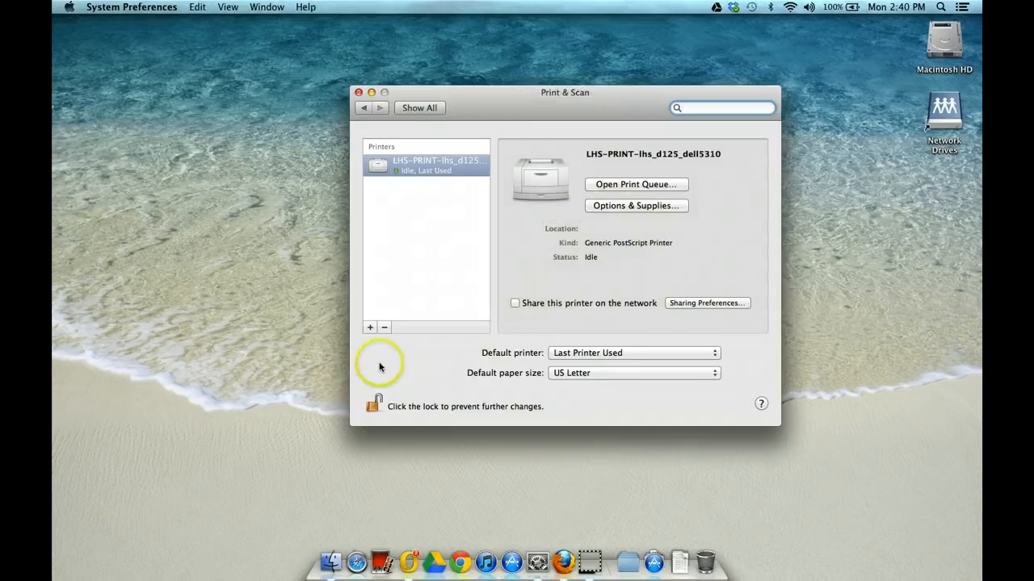
mouse_move(400, 422)
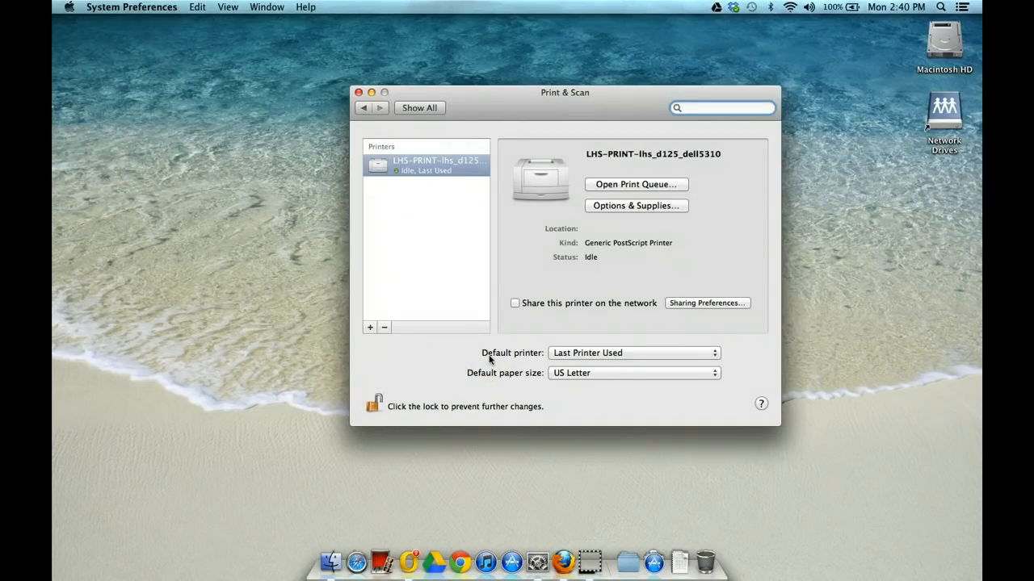
left_click(721, 107)
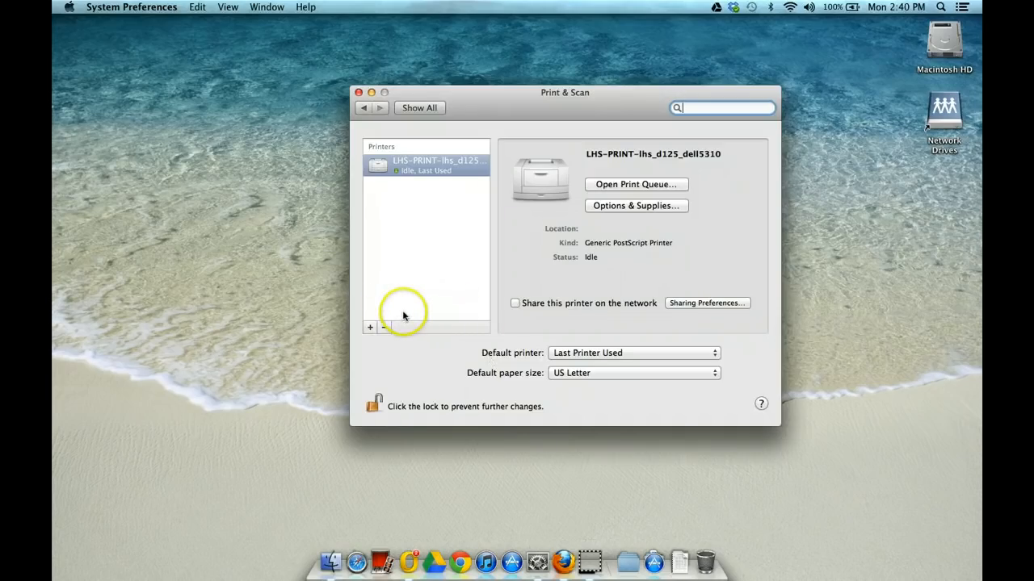
mouse_move(612, 303)
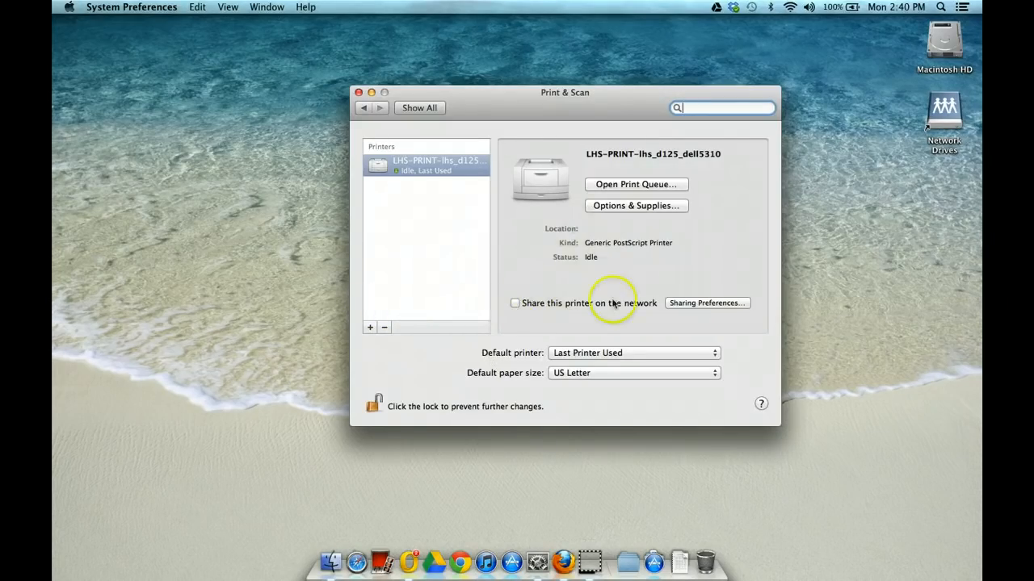
mouse_move(471, 296)
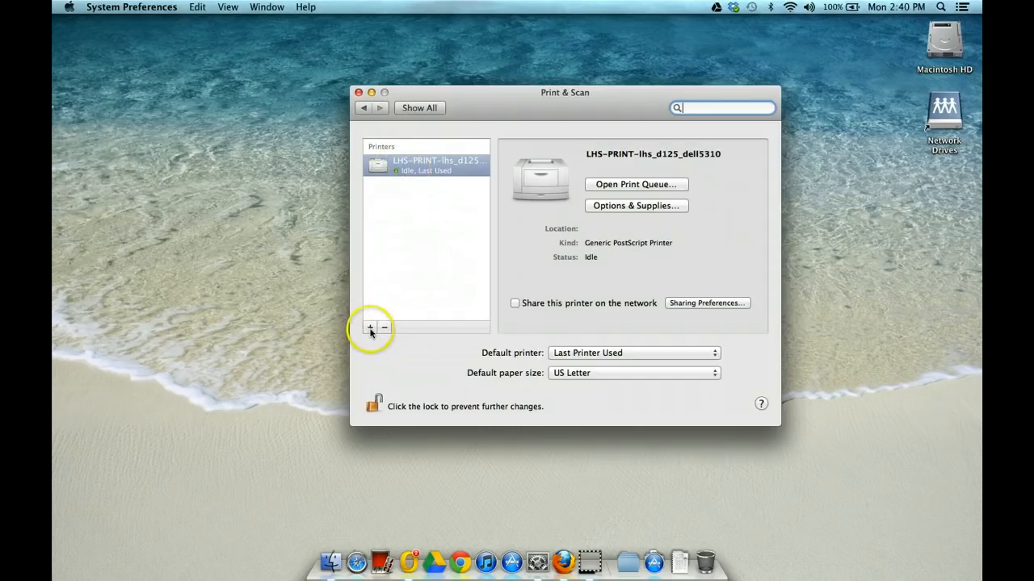
Step: Search the add-printer list for 'LHS' and select LHS-PRINT-lhs_wkrm_copier_hv_2
left_click(369, 327)
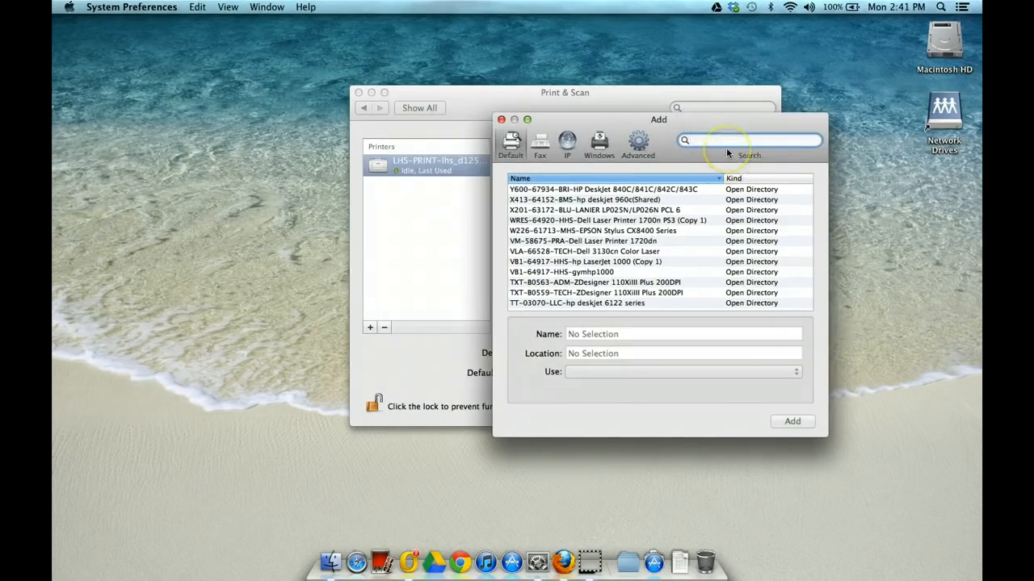
type("LHS-print-lhs_")
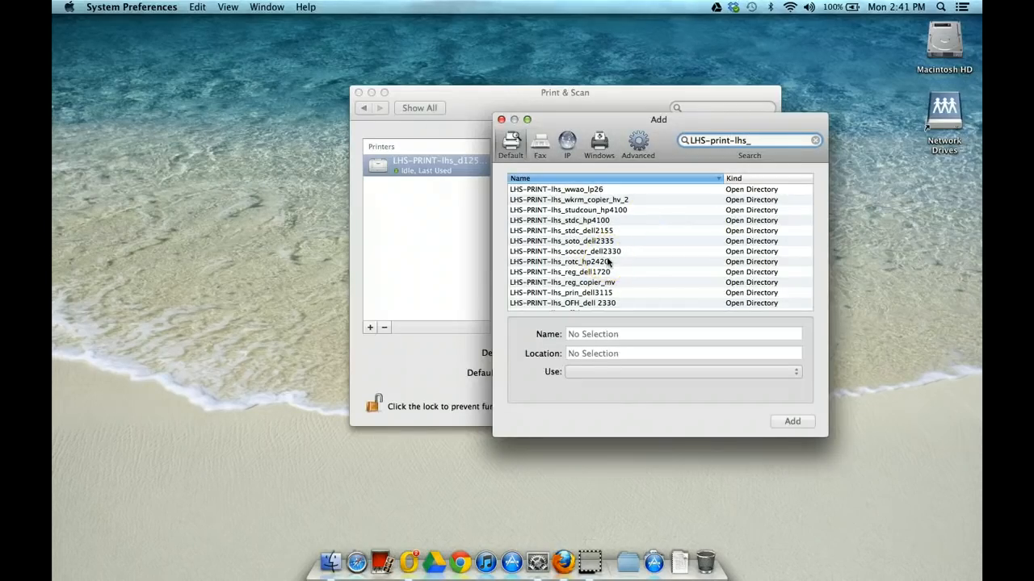
scroll("down", 3)
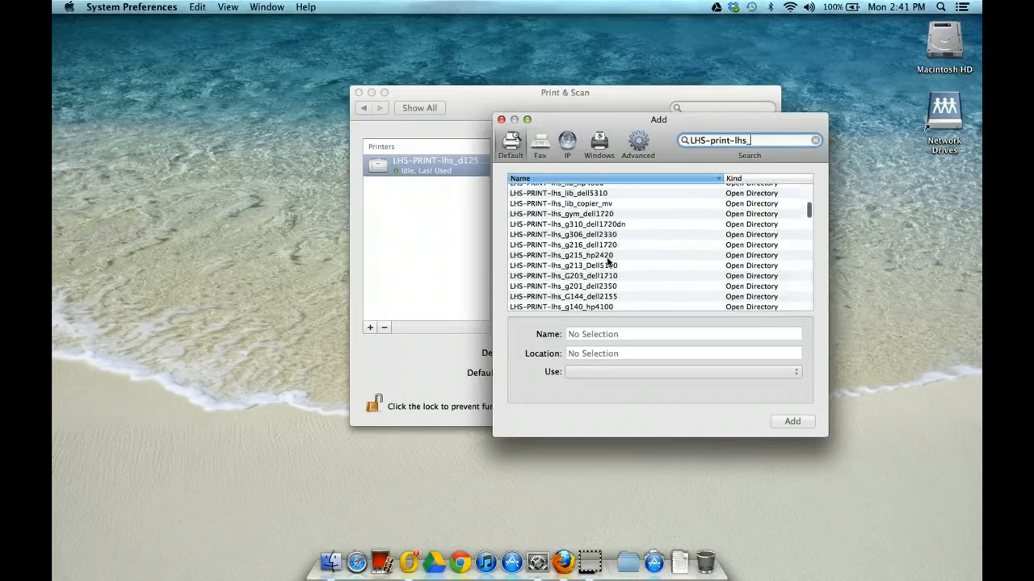
scroll("down", 3)
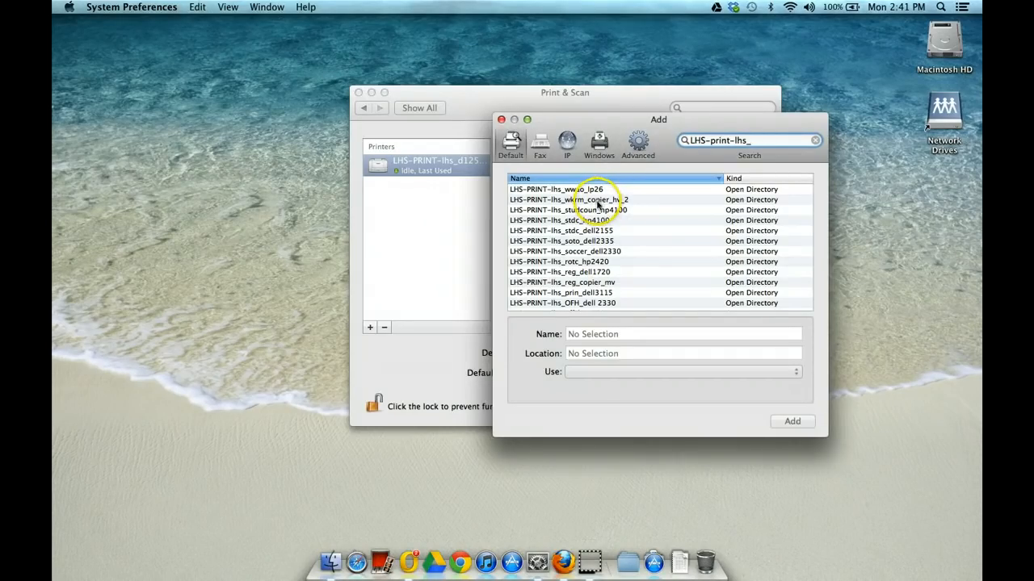
left_click(568, 200)
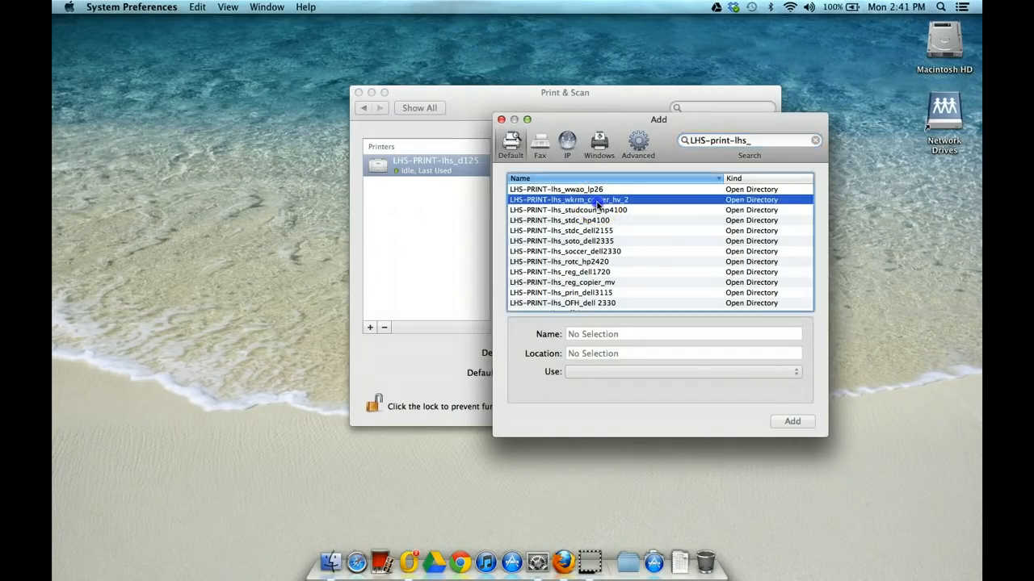
Step: Add the workroom copier using the Generic PostScript Printer driver
left_click(569, 200)
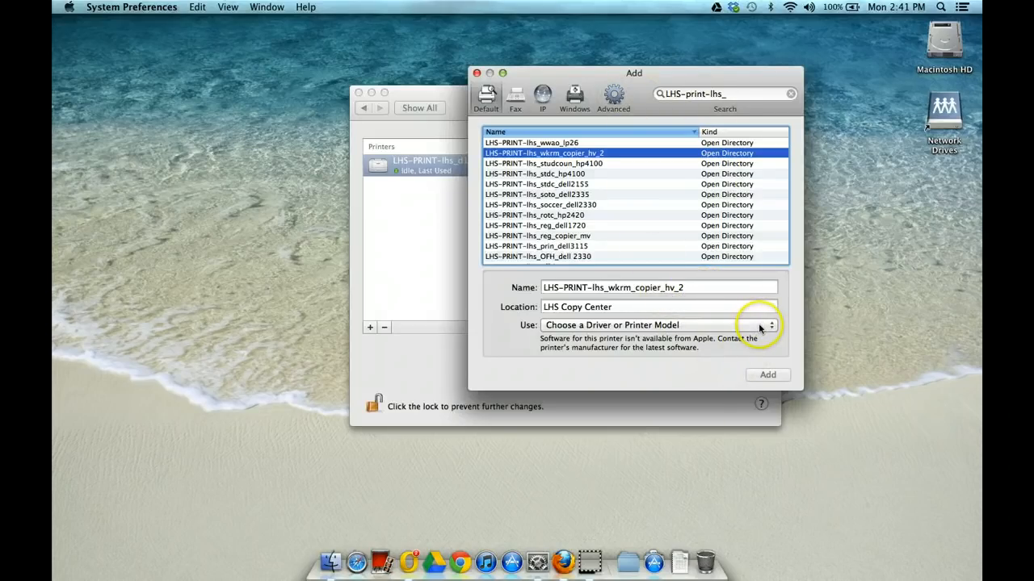
mouse_move(717, 326)
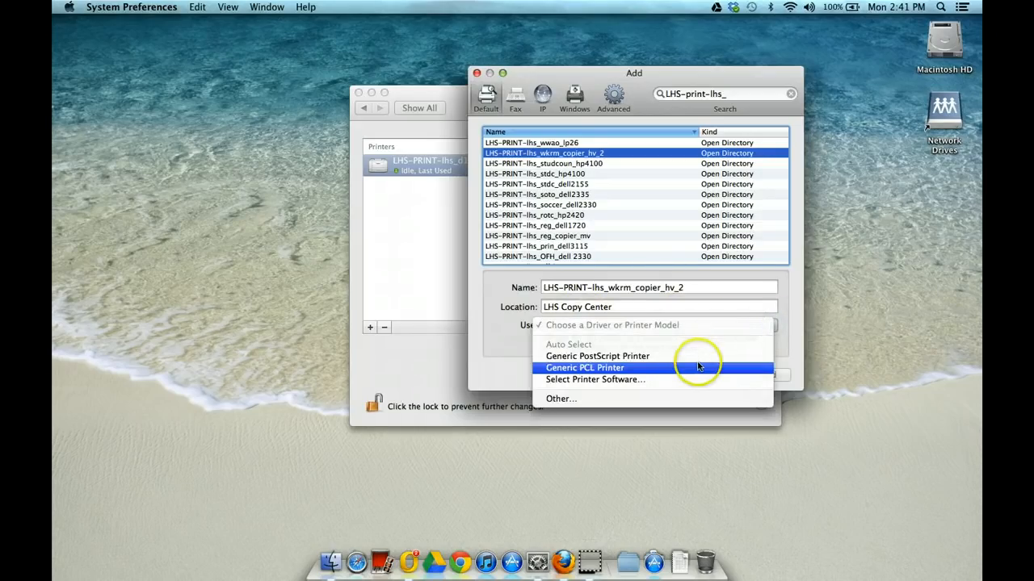
mouse_move(686, 356)
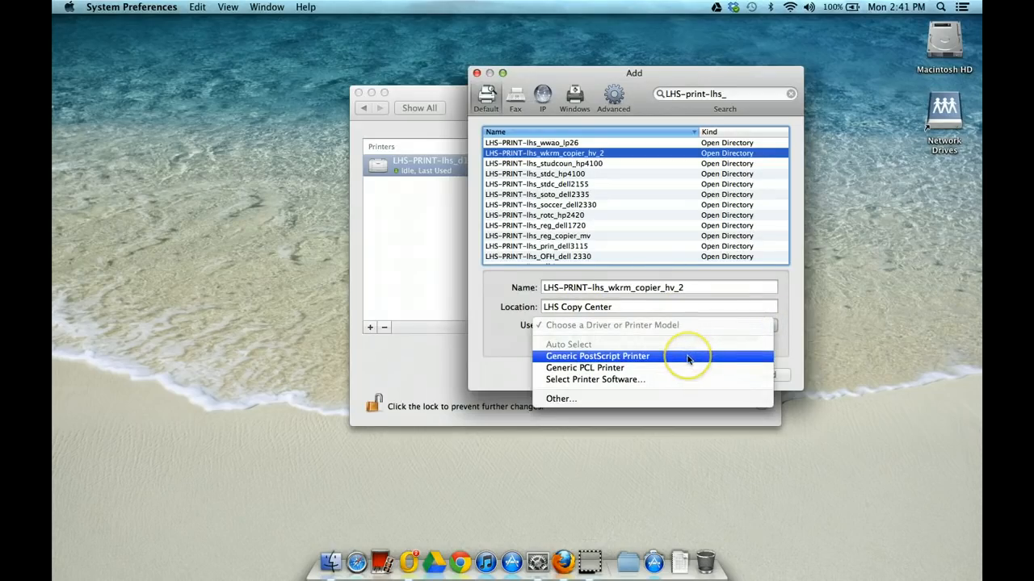
left_click(598, 356)
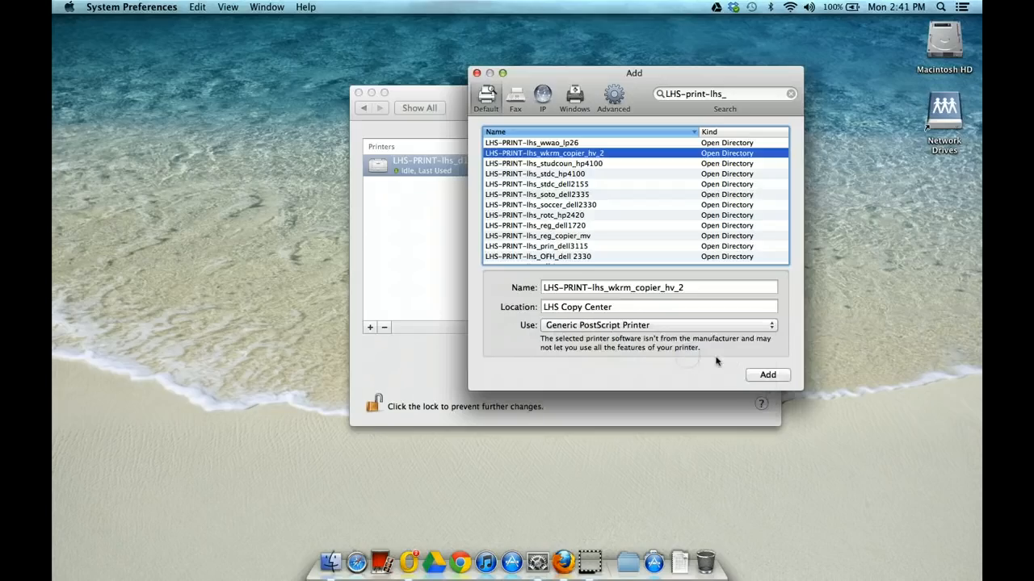
left_click(766, 375)
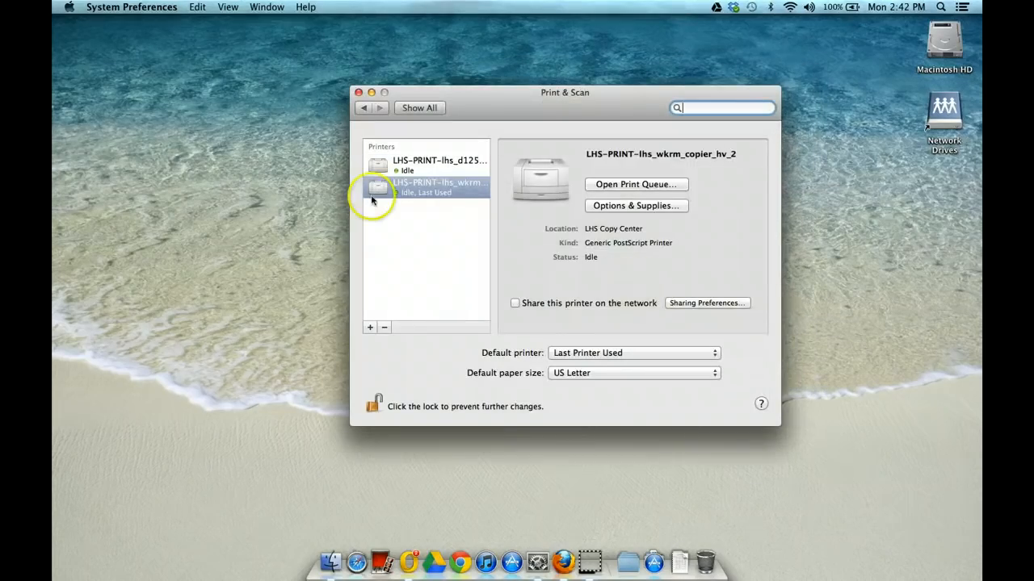
Step: Set LHS-PRINT-lhs_d125_dell5310 as the default printer
left_click(438, 160)
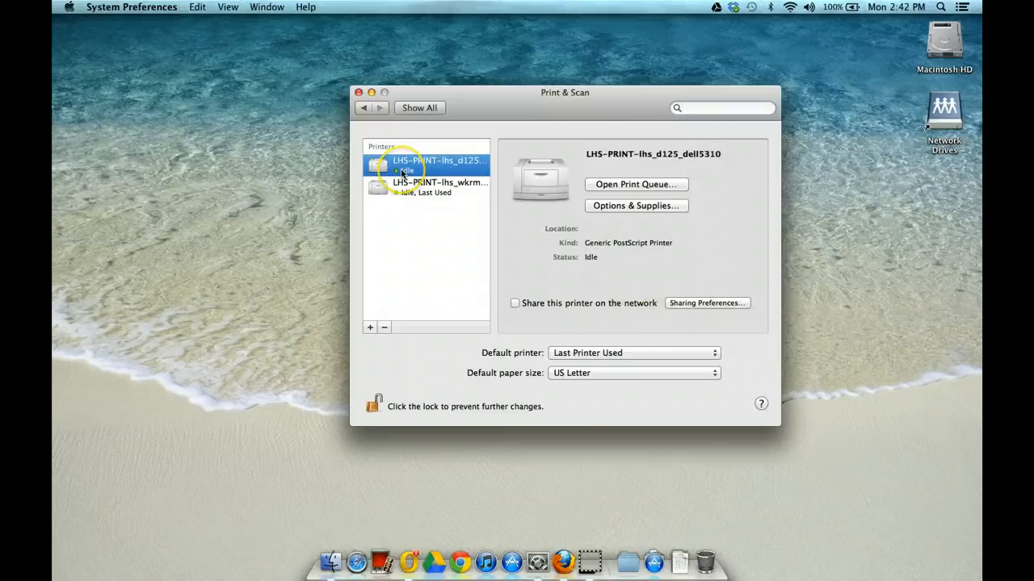
mouse_move(646, 323)
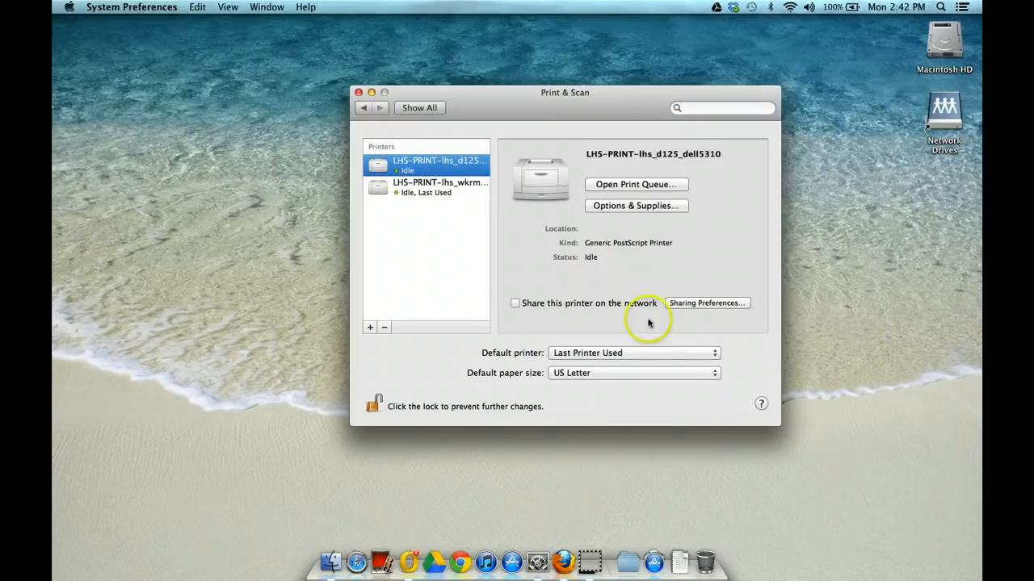
left_click(633, 353)
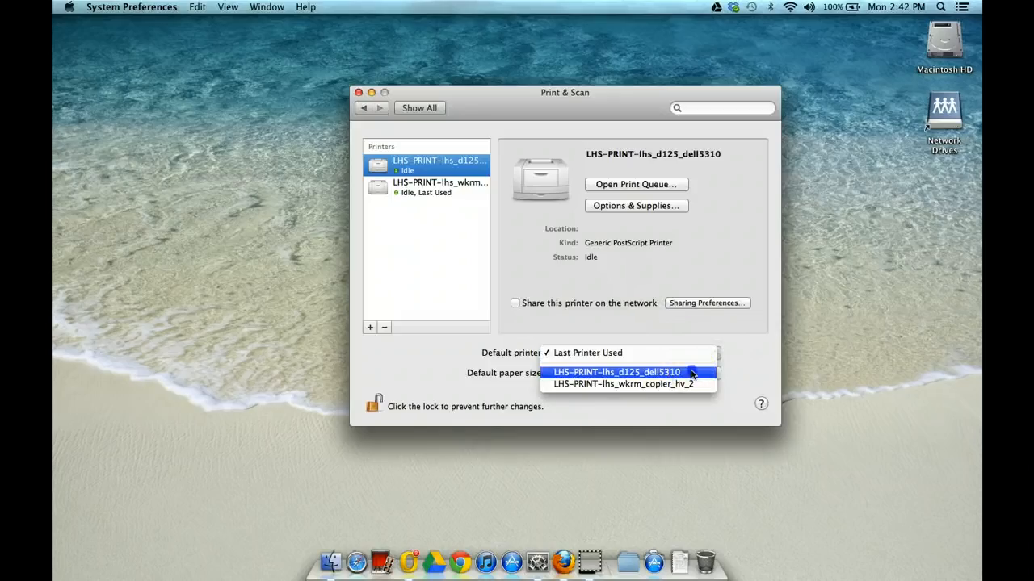
left_click(616, 371)
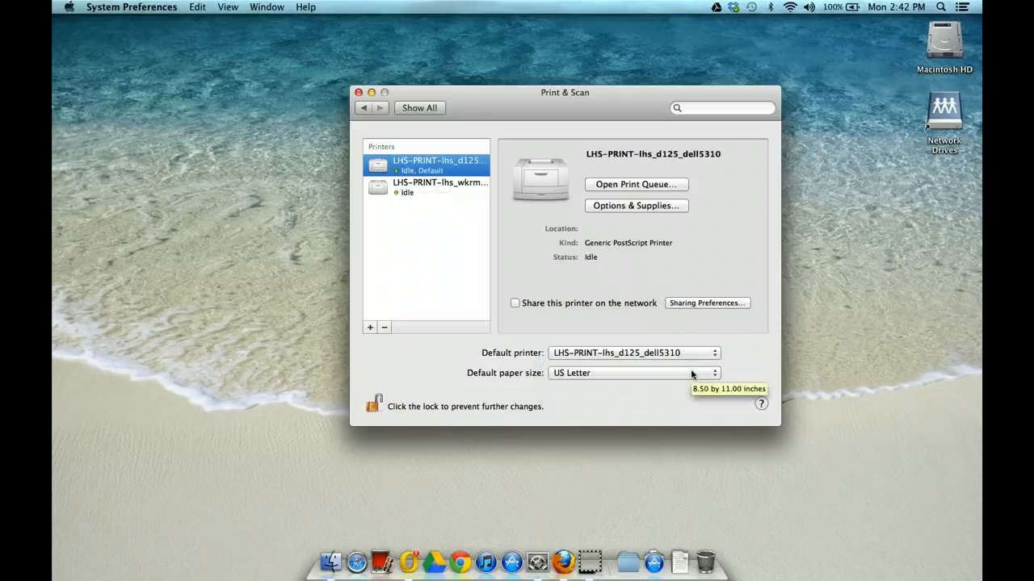